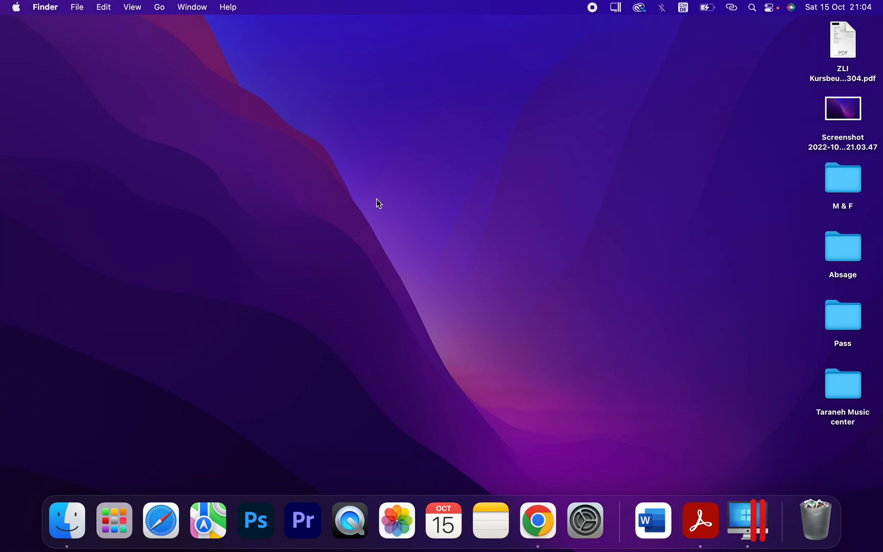
mouse_move(512, 292)
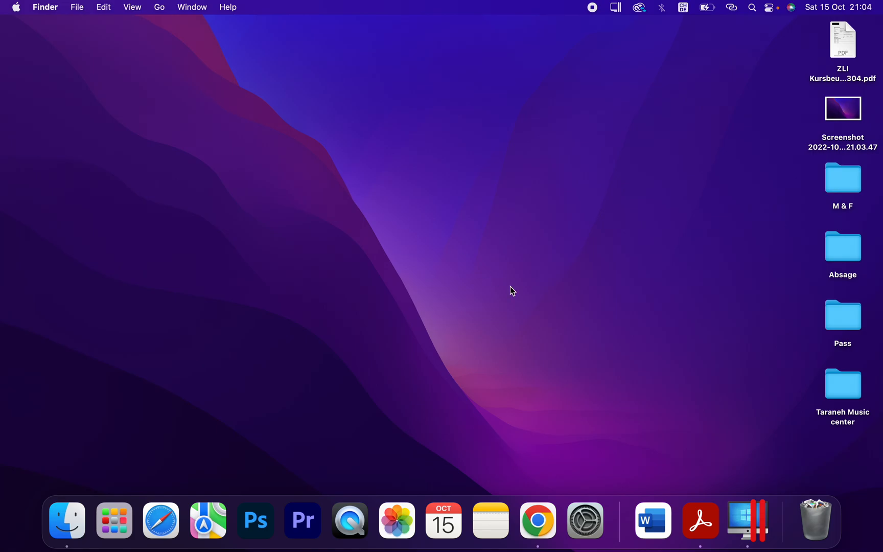
mouse_move(748, 518)
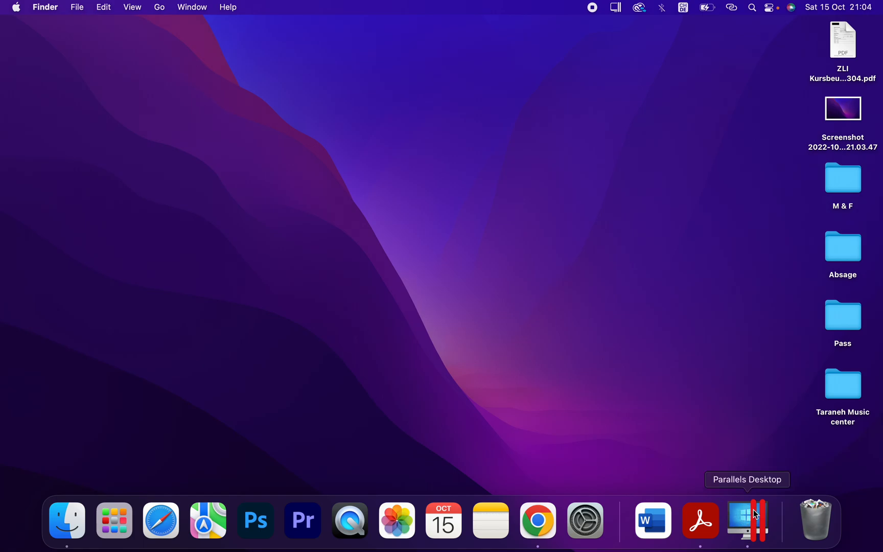
mouse_move(753, 514)
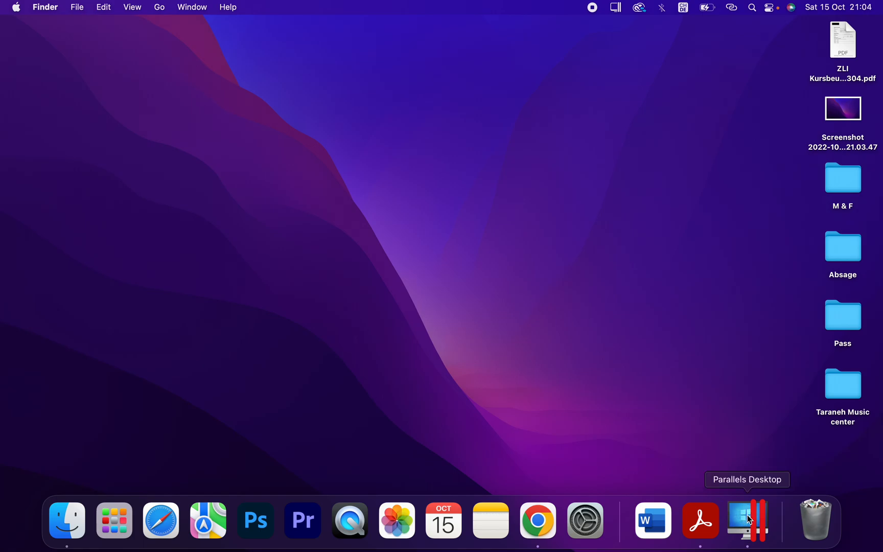
mouse_move(517, 489)
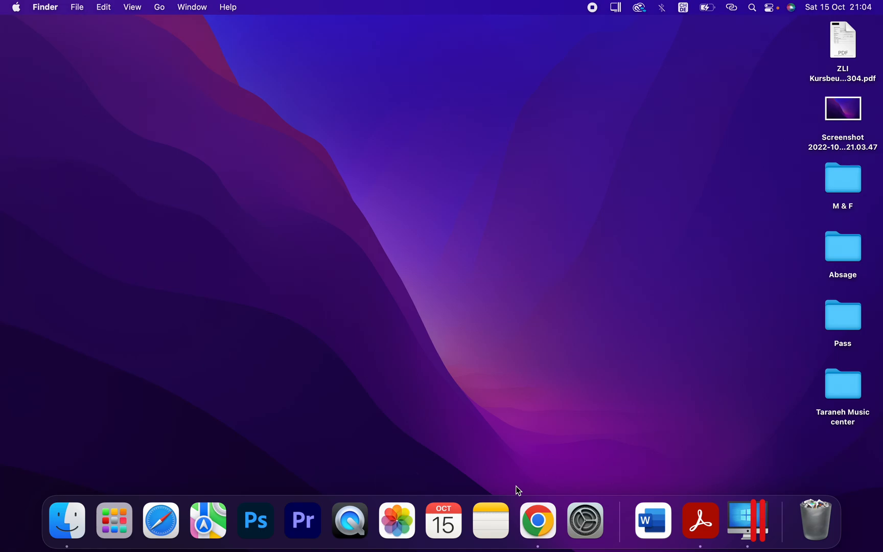
mouse_move(747, 521)
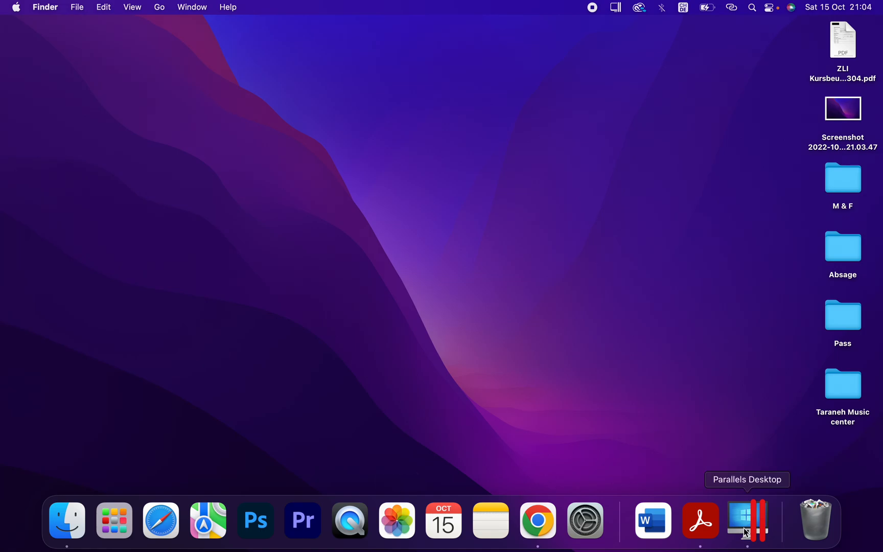
mouse_move(46, 384)
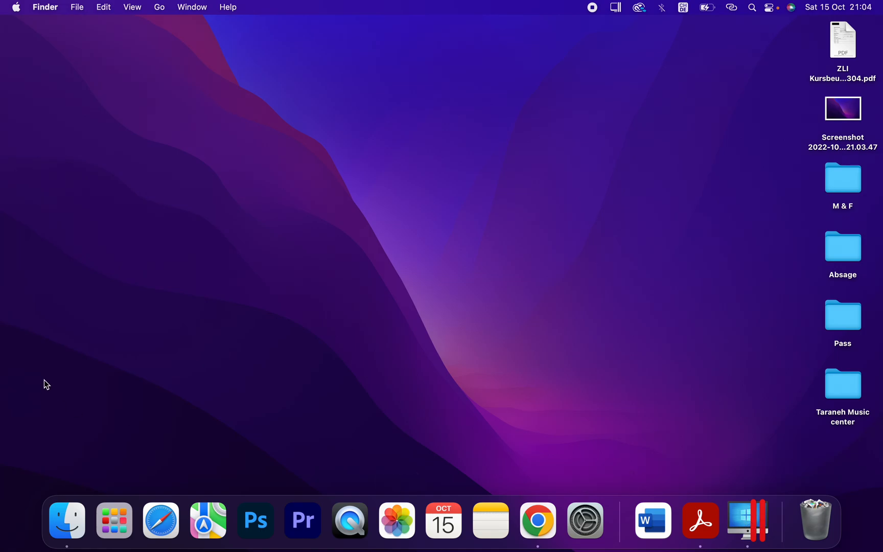
mouse_move(66, 519)
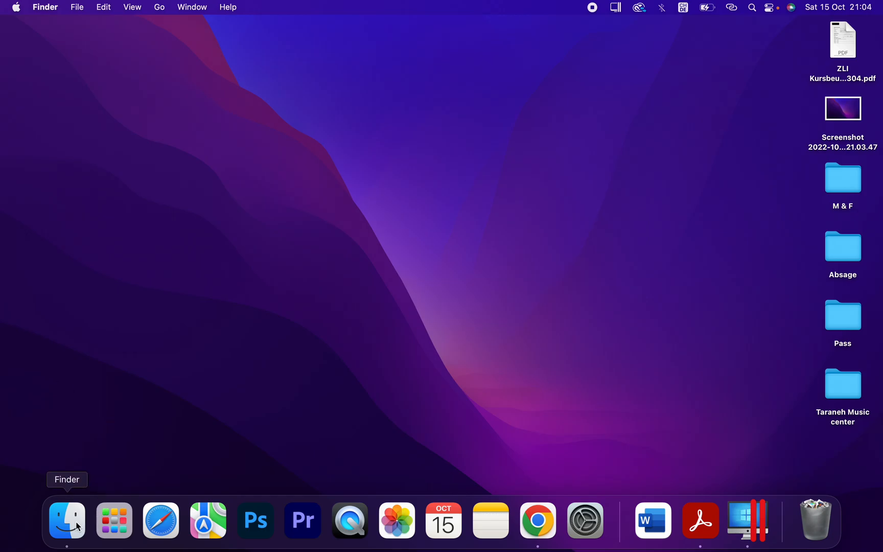
Select Parallels Desktop in Finder's Applications folder listing
left_click(67, 519)
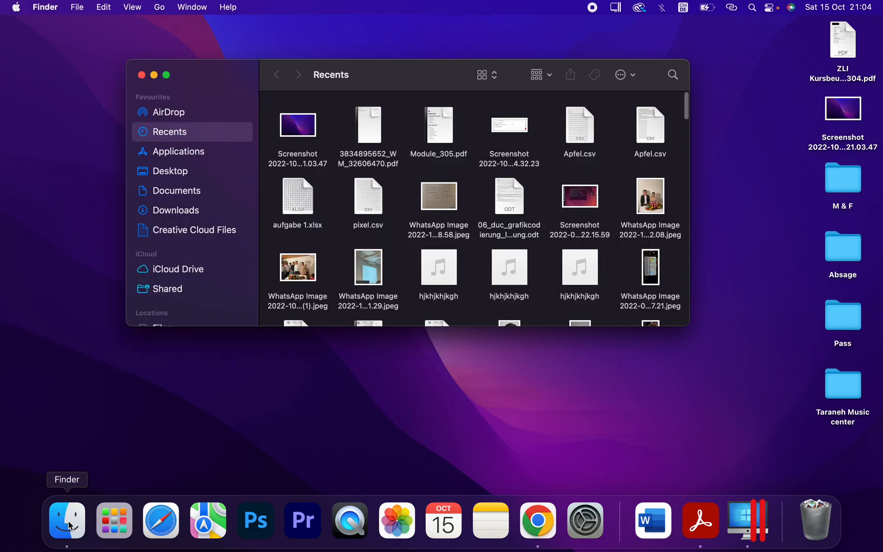
mouse_move(188, 158)
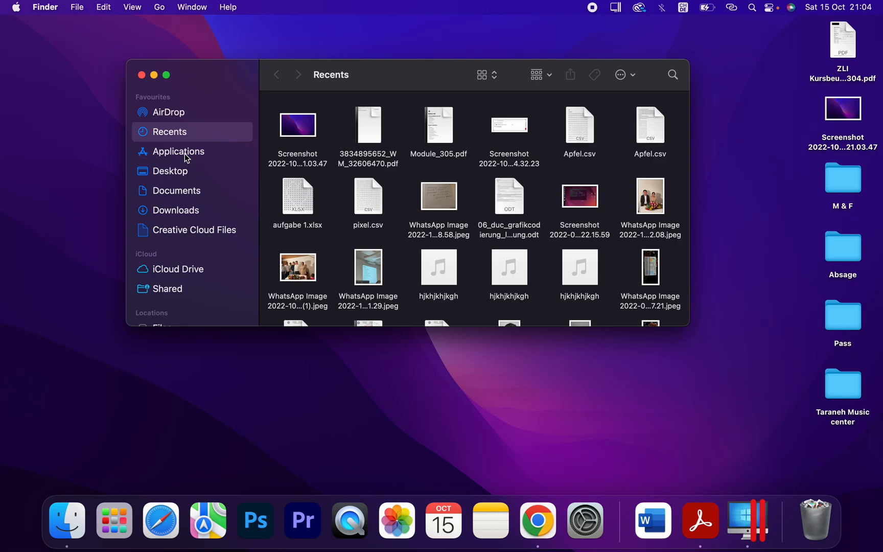
left_click(184, 152)
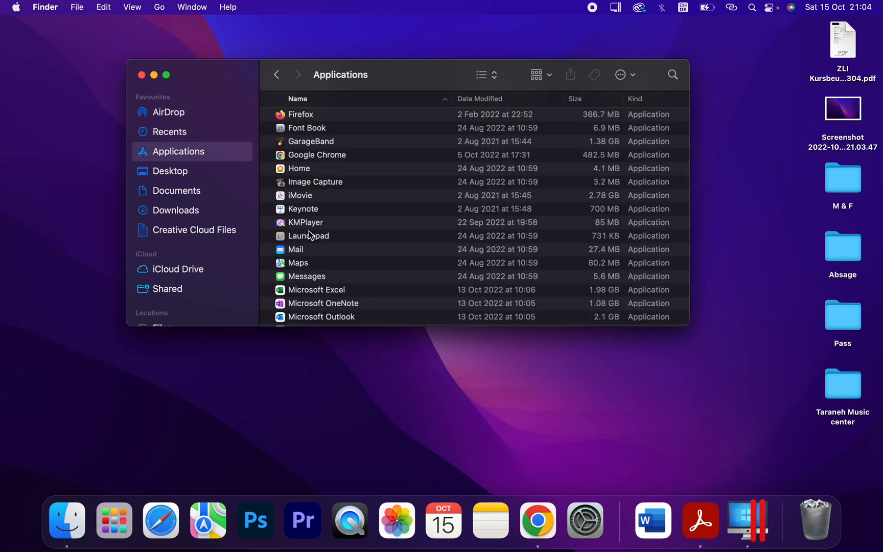
scroll("down", 3)
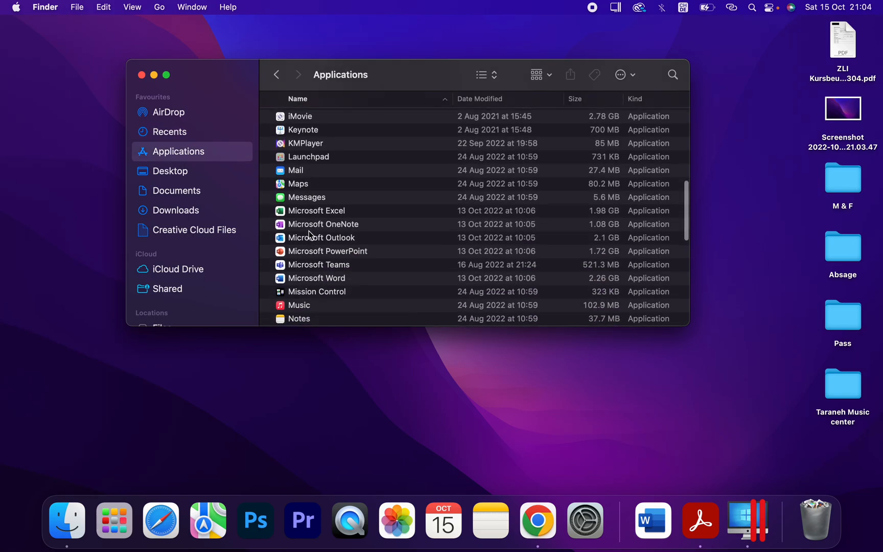
scroll("down", 3)
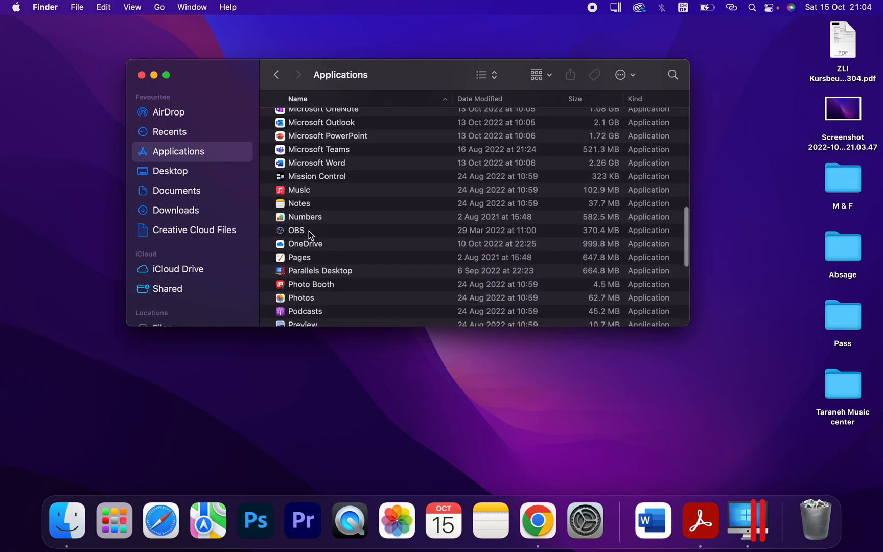
left_click(319, 245)
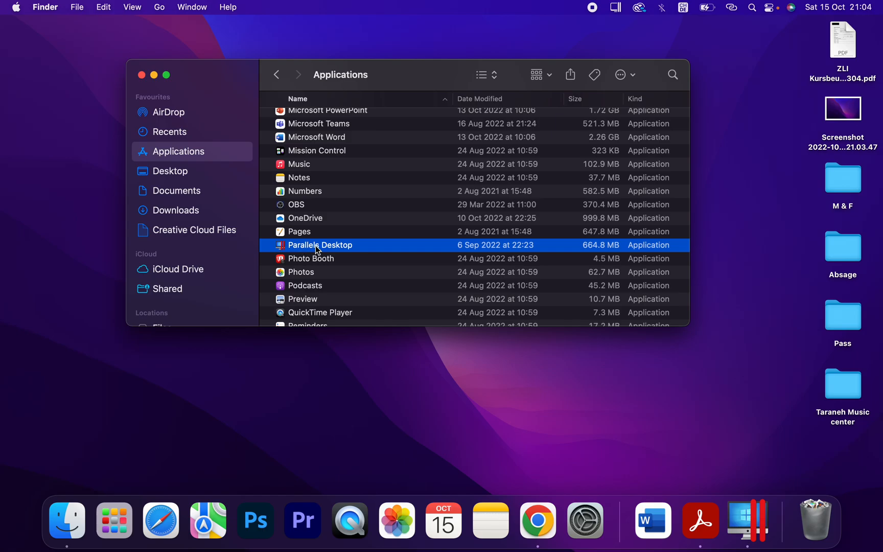
right_click(320, 246)
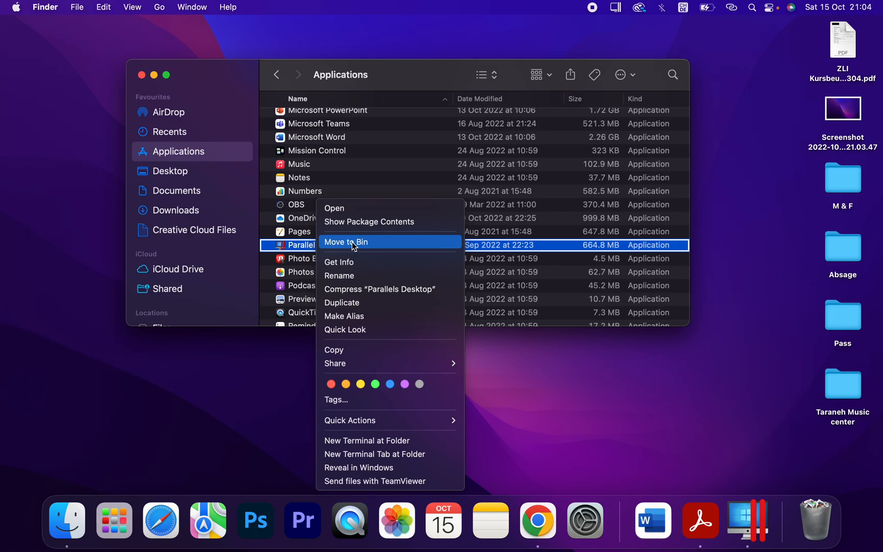
left_click(345, 241)
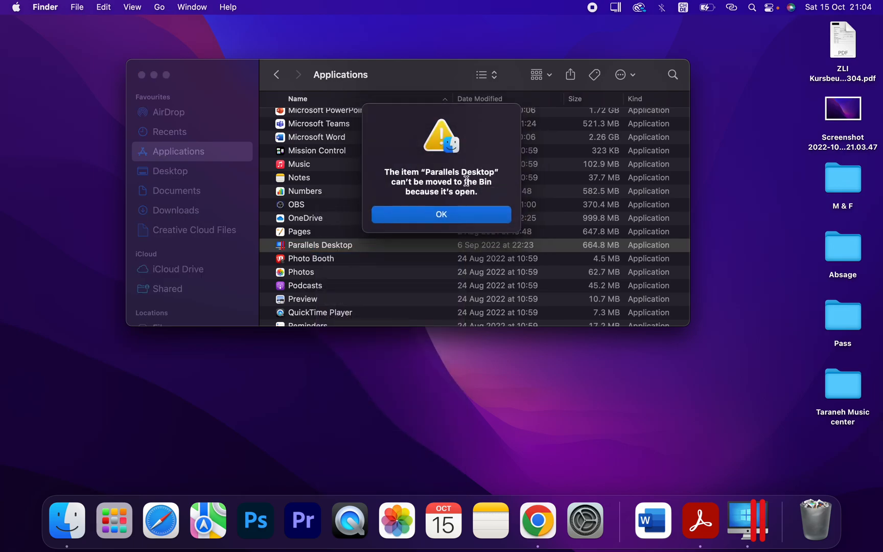
left_click(441, 214)
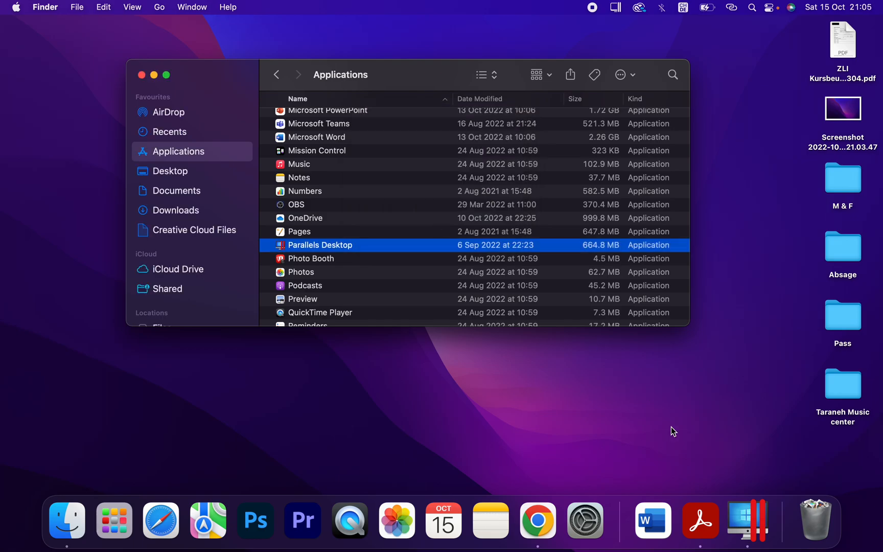
Quit the running Parallels Desktop from its Dock icon menu
right_click(746, 520)
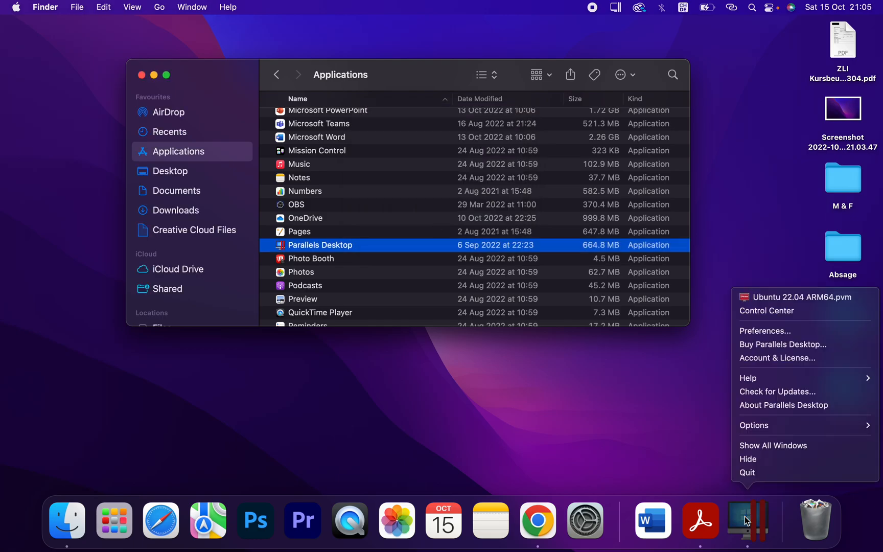
left_click(758, 479)
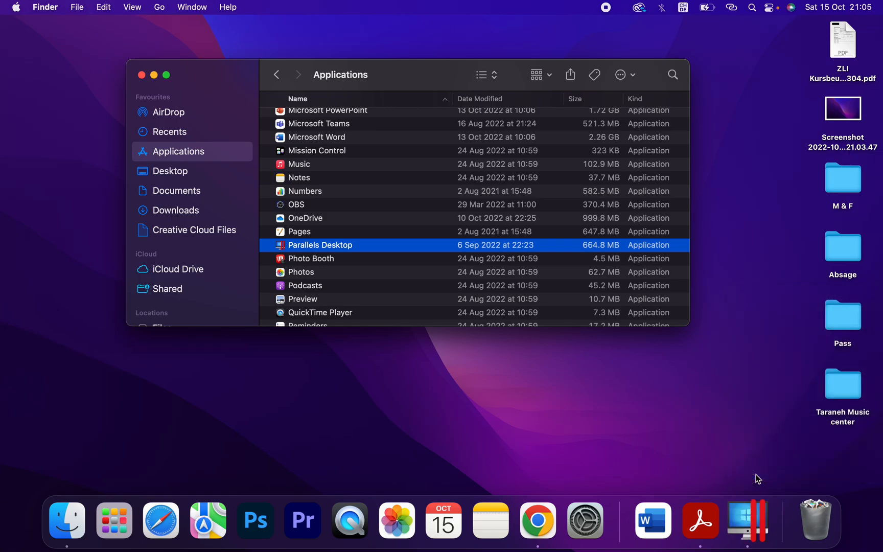
mouse_move(748, 521)
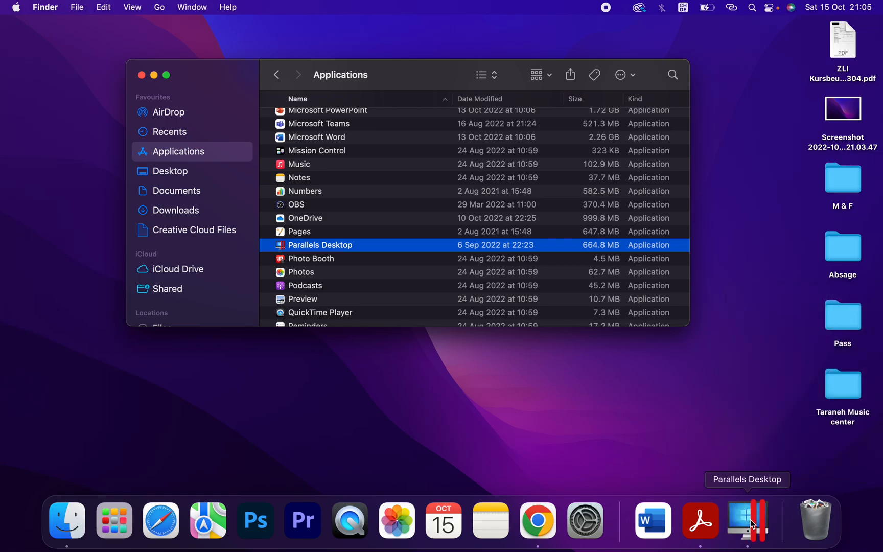
mouse_move(296, 251)
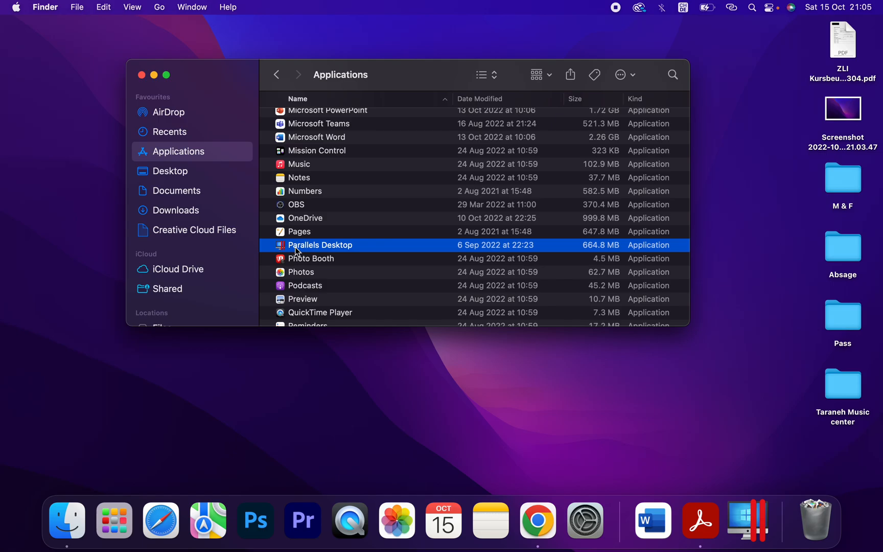
Move Parallels Desktop to the Bin, authorizing the removal with the account password
right_click(319, 245)
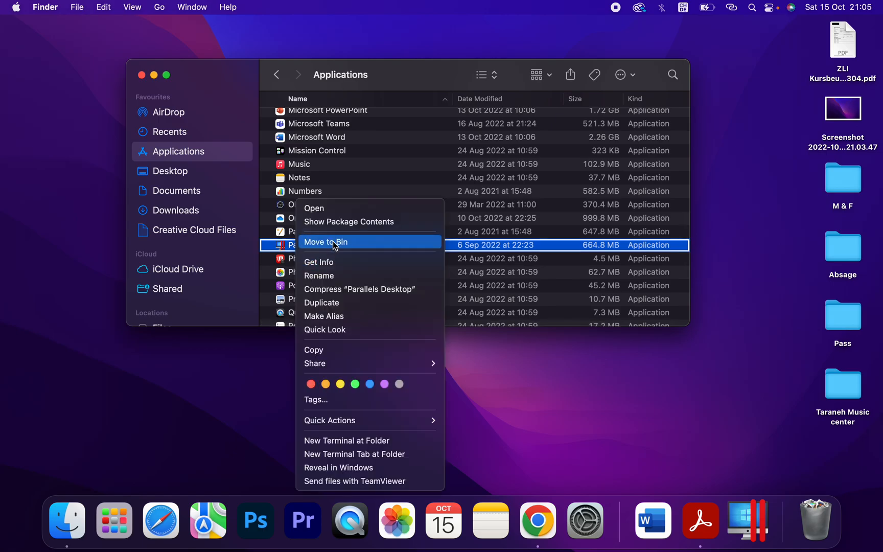
left_click(325, 241)
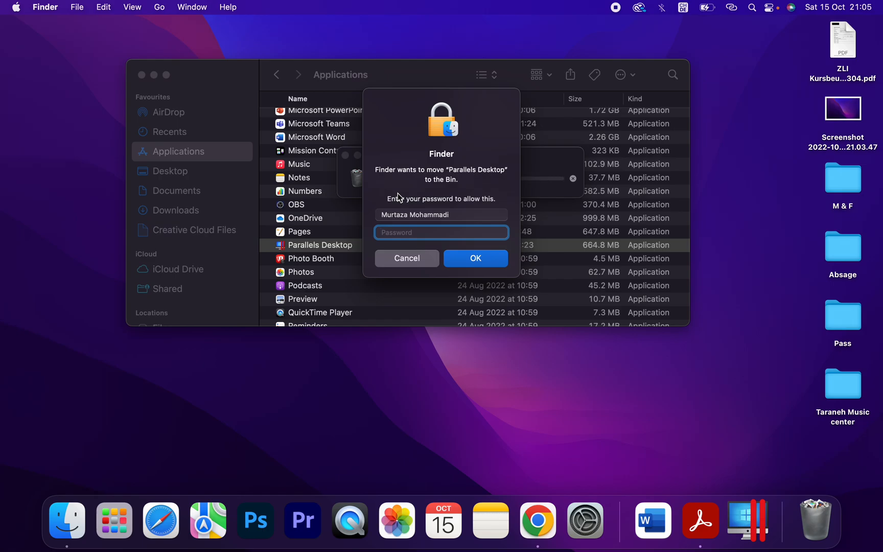
type("••")
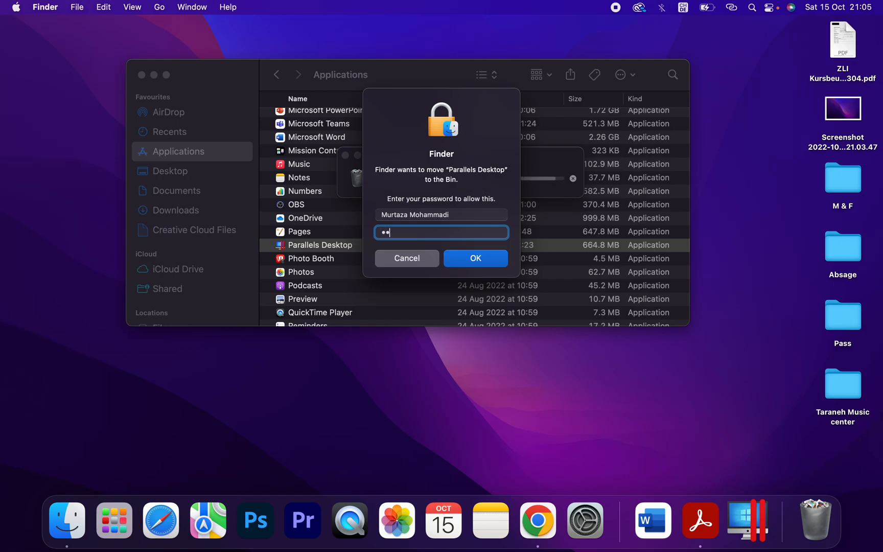
type("password")
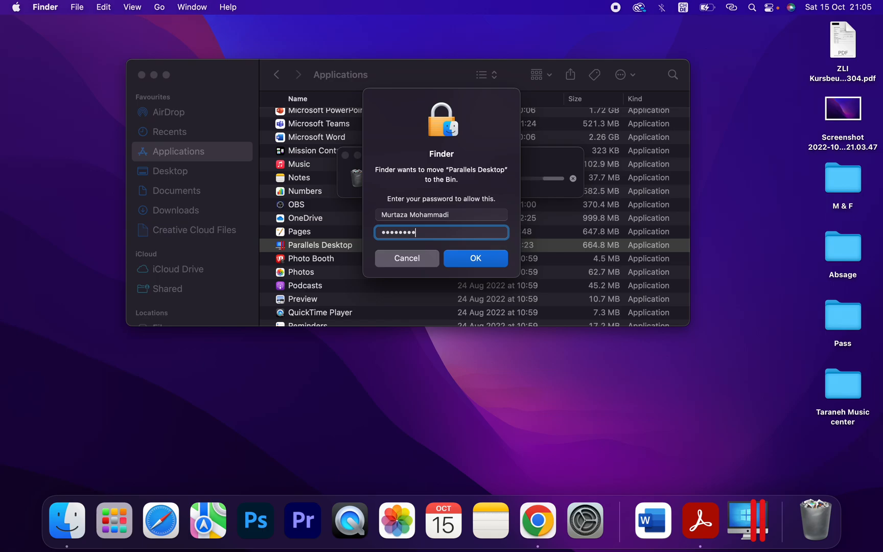
left_click(475, 257)
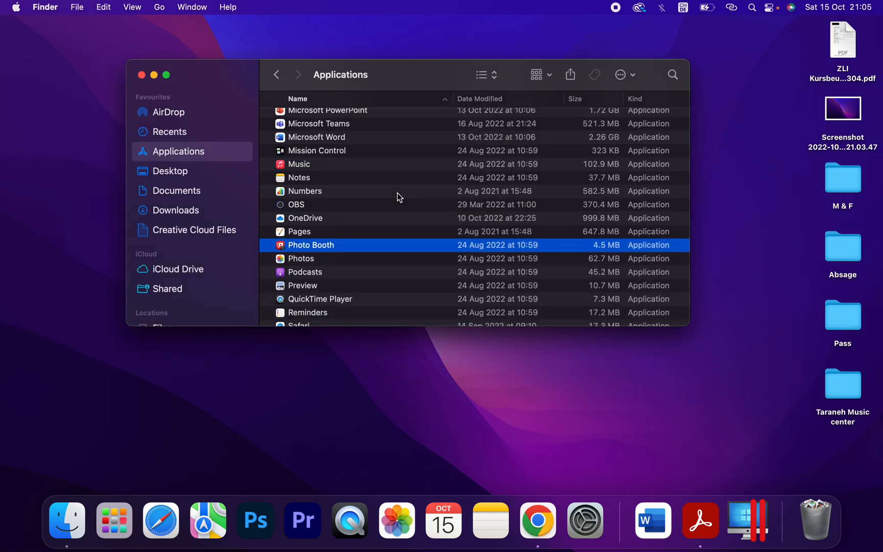
mouse_move(628, 245)
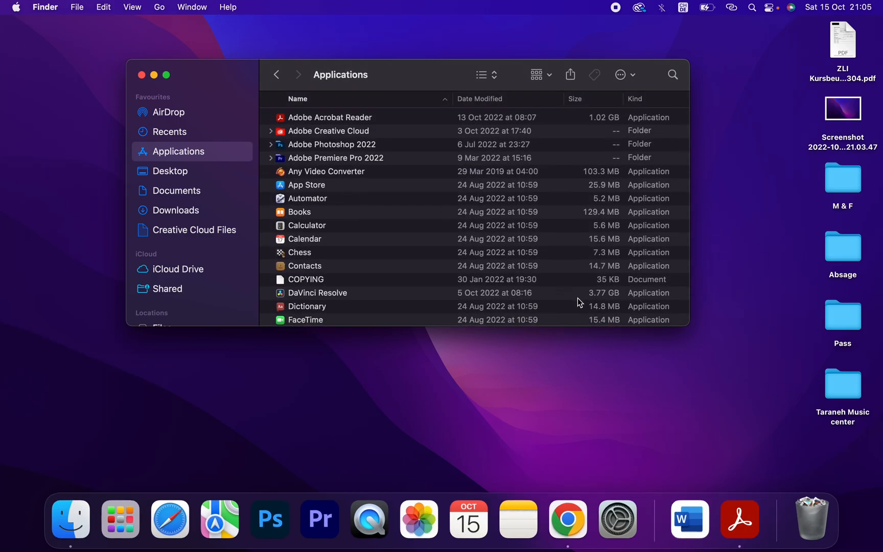
mouse_move(760, 314)
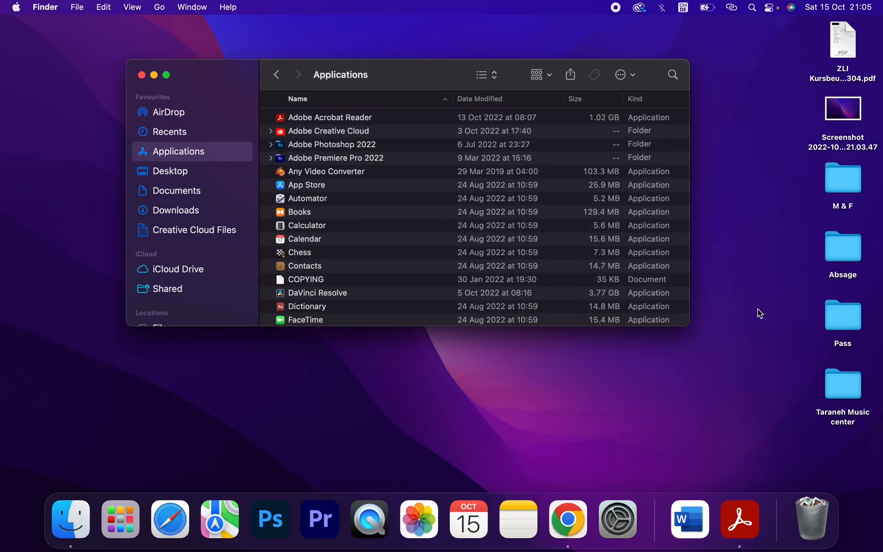
mouse_move(149, 90)
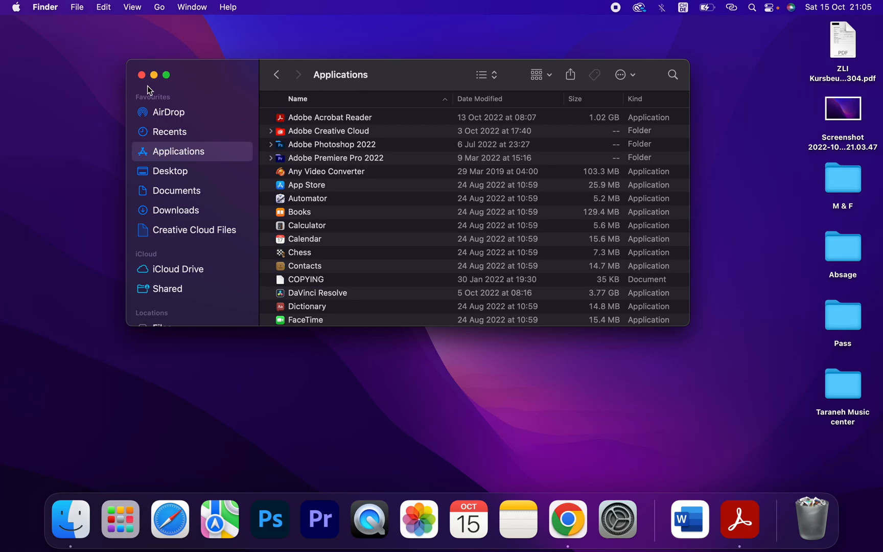
Close the Applications Finder window, leaving only the desktop
left_click(143, 75)
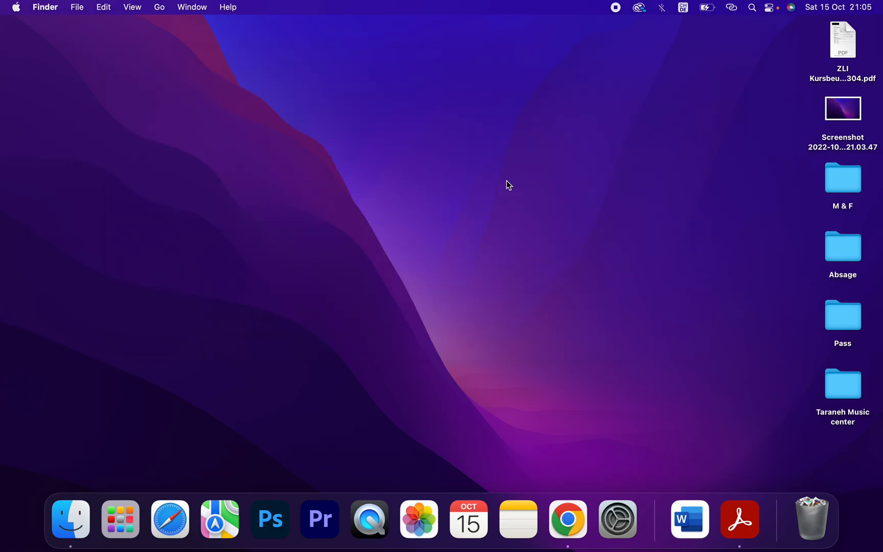
mouse_move(549, 134)
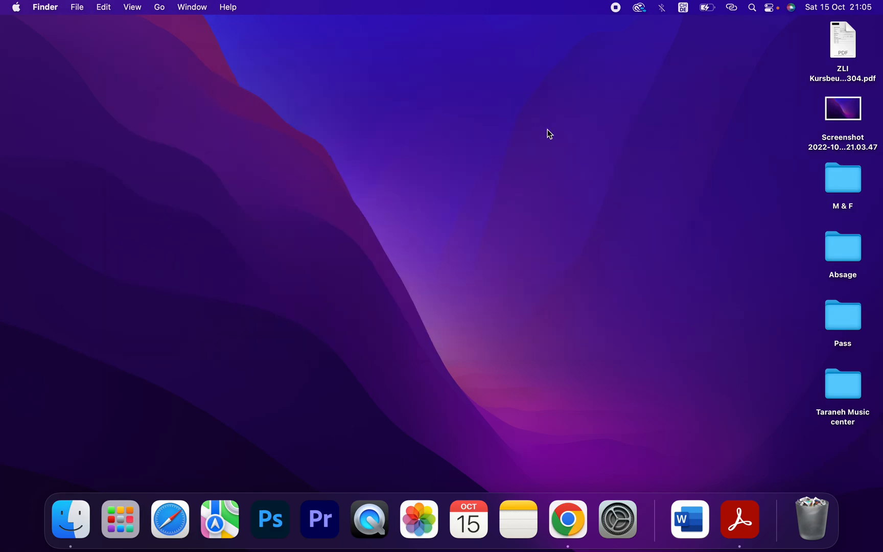